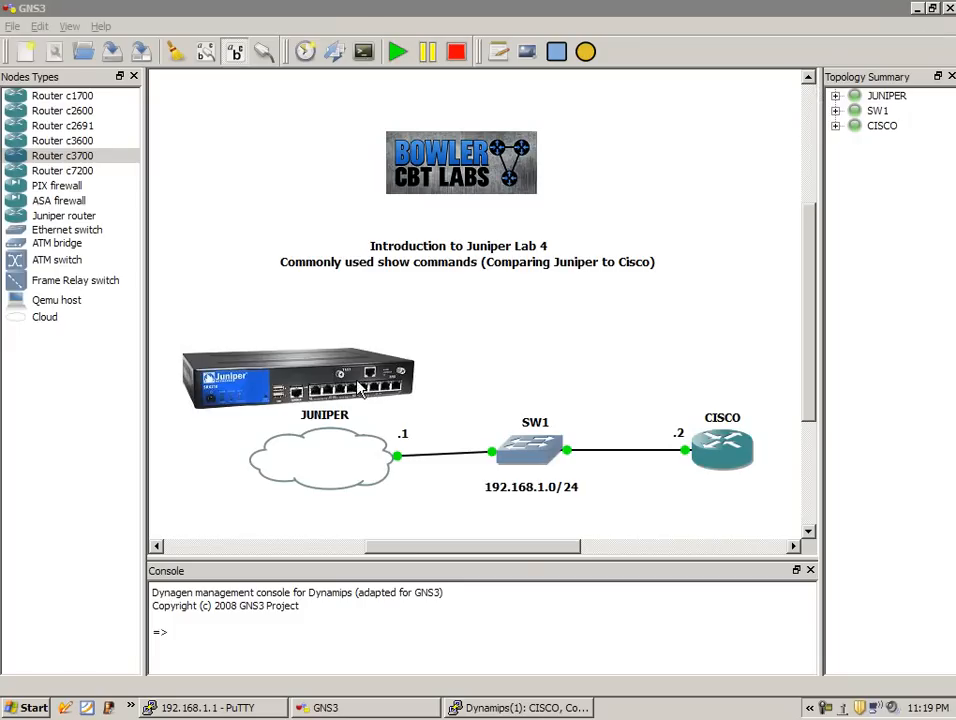
{"action": "mouse_move", "coordinate": [630, 341]}
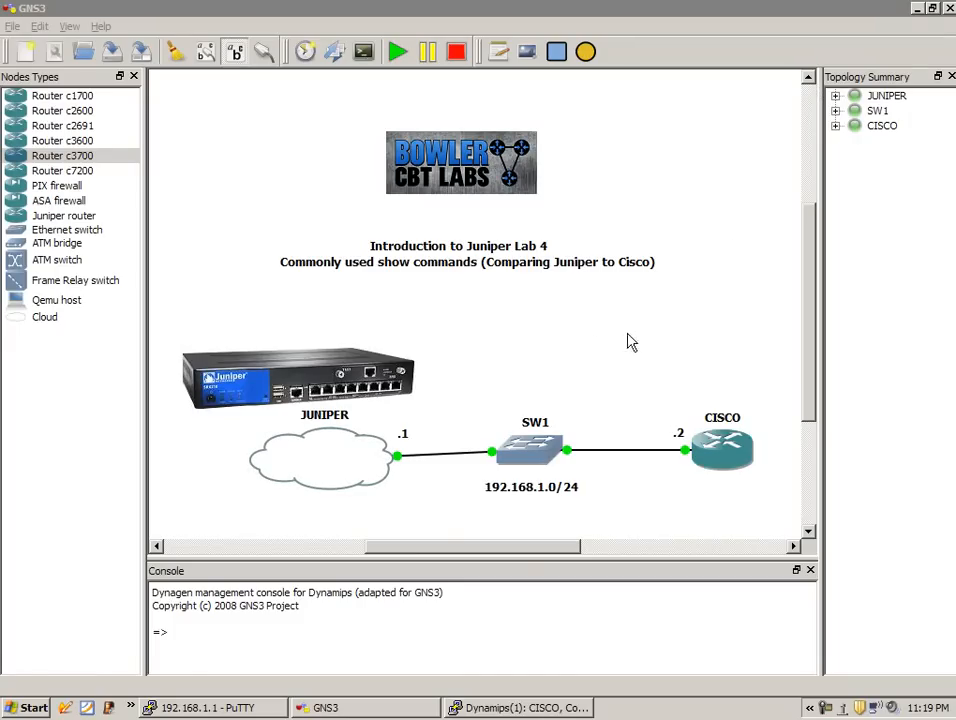
{"action": "mouse_move", "coordinate": [595, 340]}
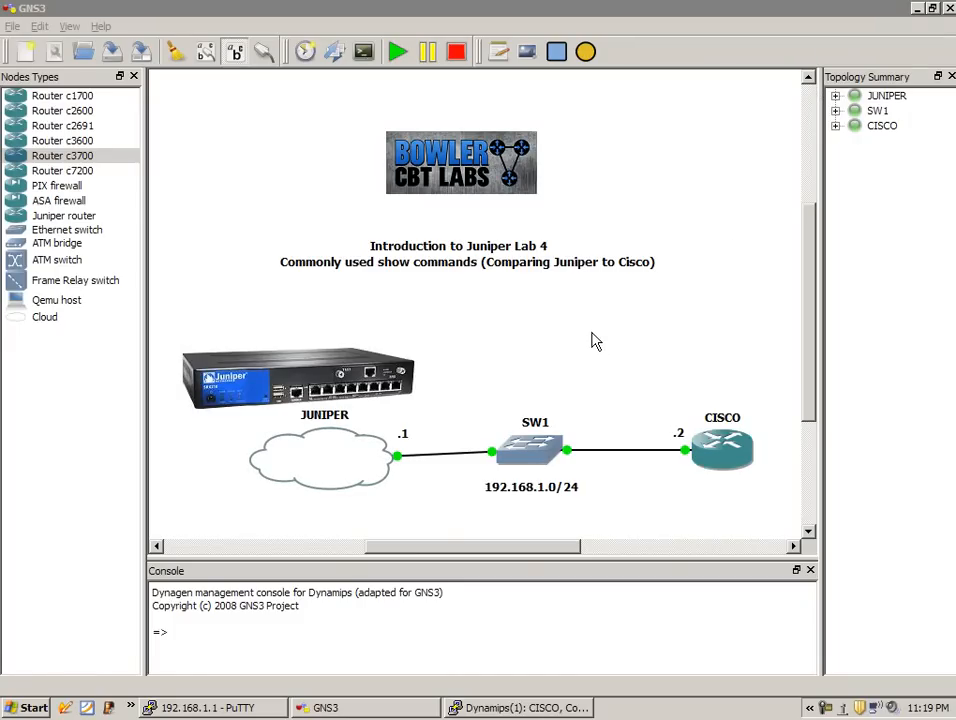
{"action": "mouse_move", "coordinate": [350, 390]}
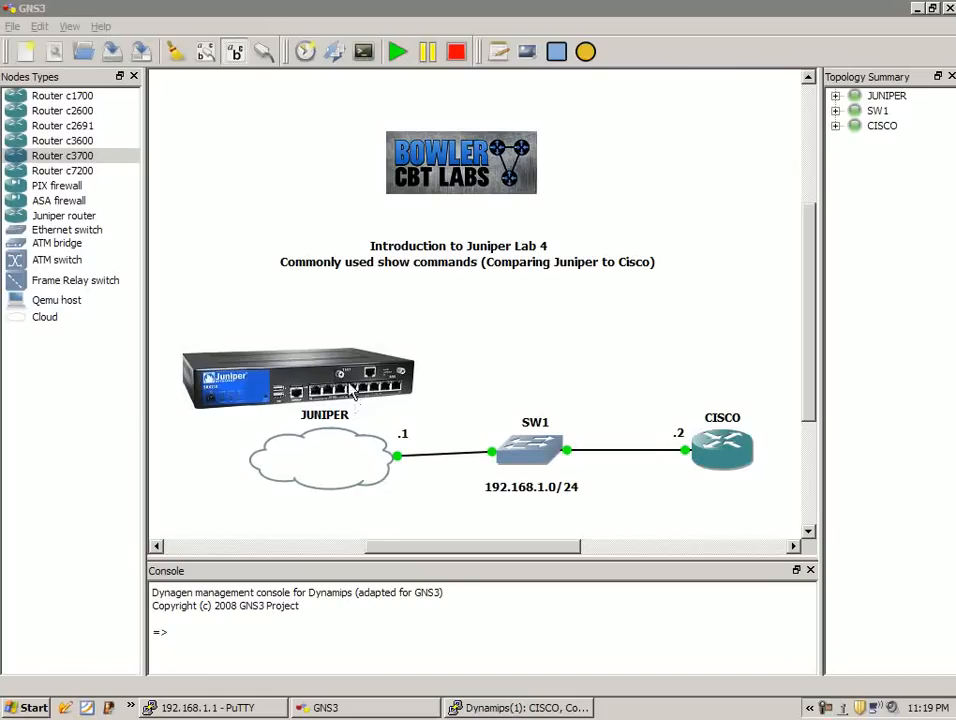
{"action": "mouse_move", "coordinate": [443, 349]}
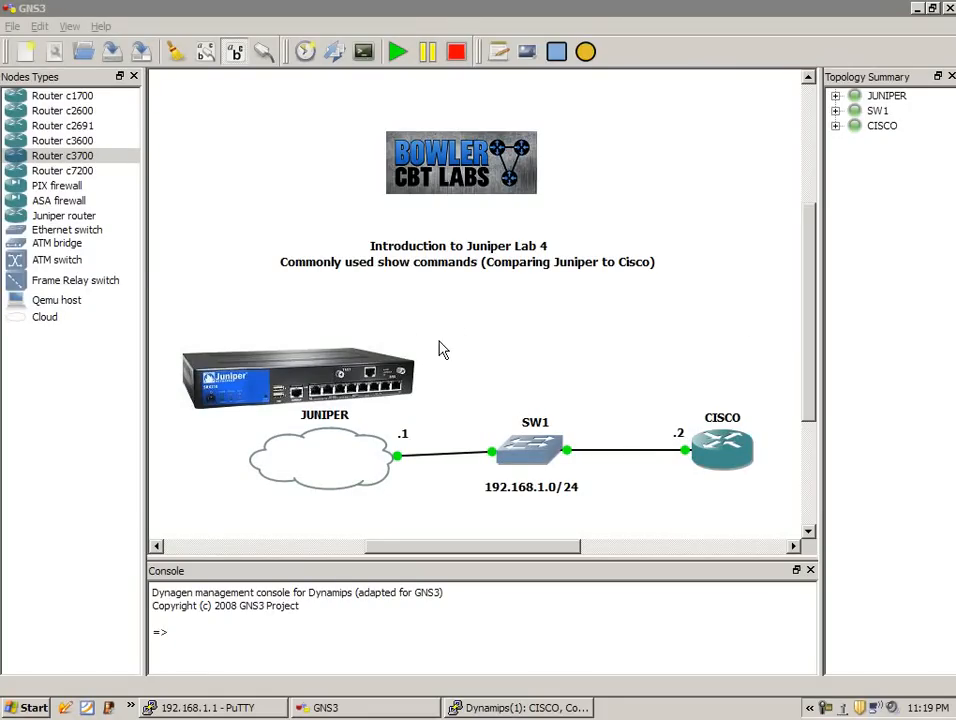
{"action": "mouse_move", "coordinate": [407, 319]}
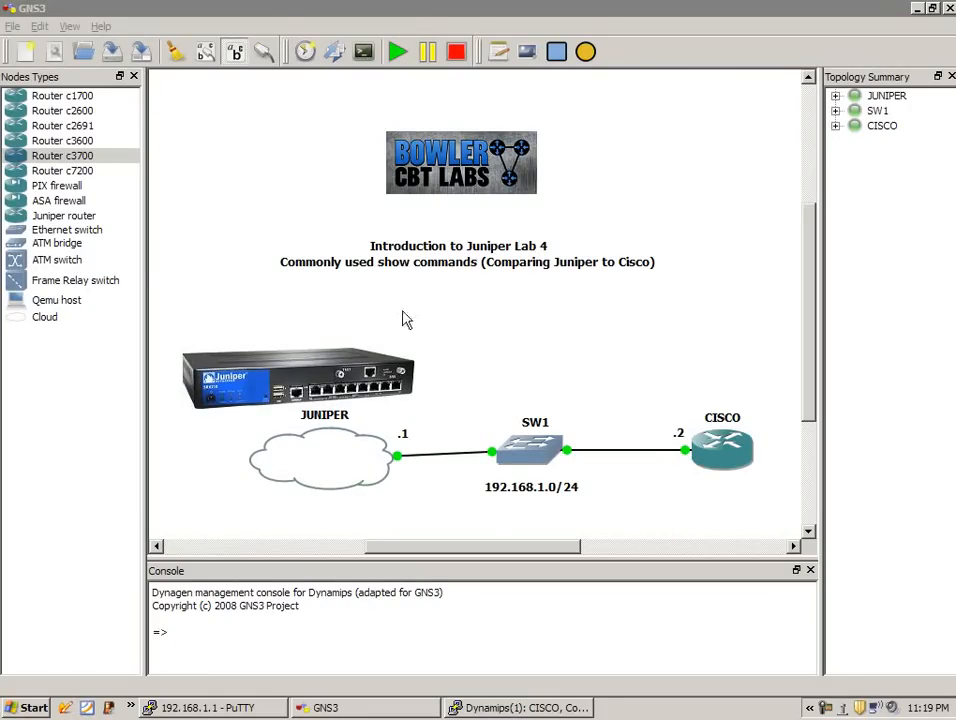
{"action": "mouse_move", "coordinate": [455, 363]}
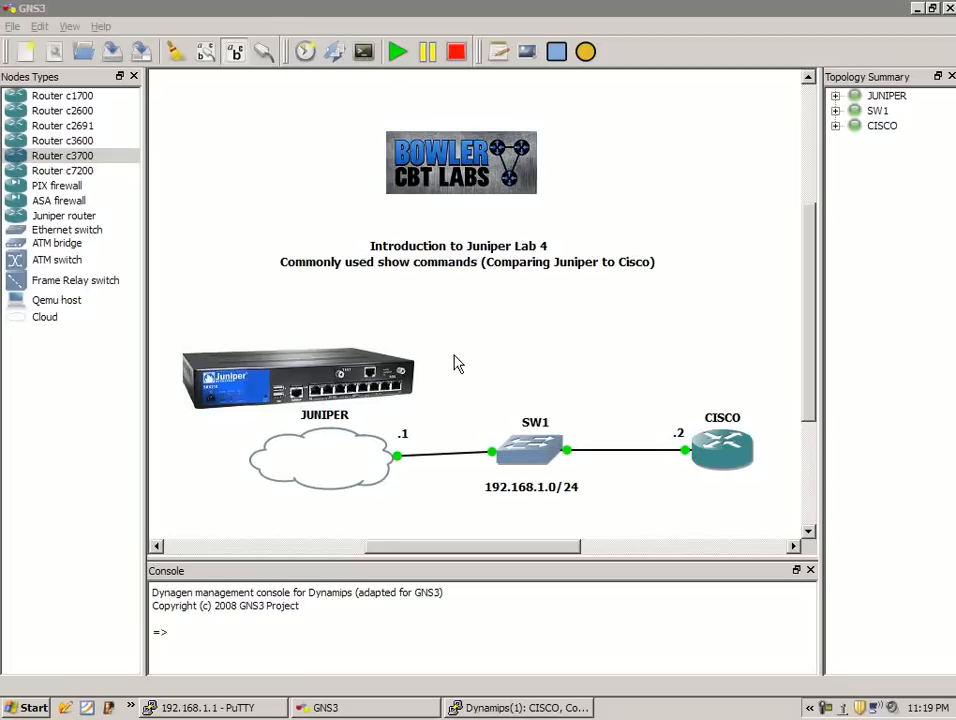
{"action": "mouse_move", "coordinate": [408, 417]}
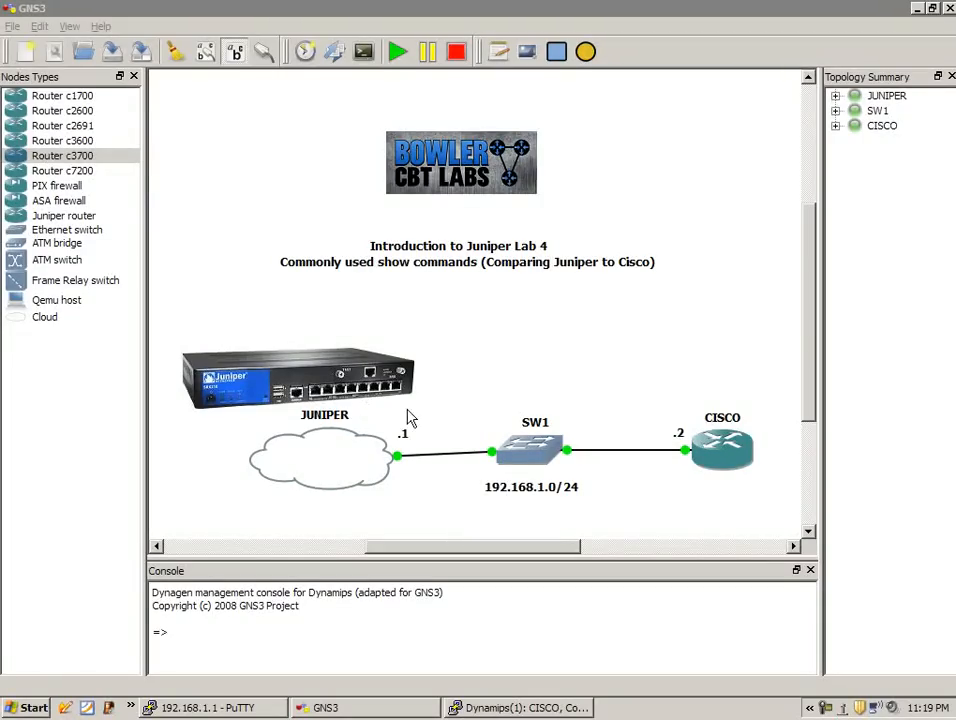
{"action": "mouse_move", "coordinate": [340, 395]}
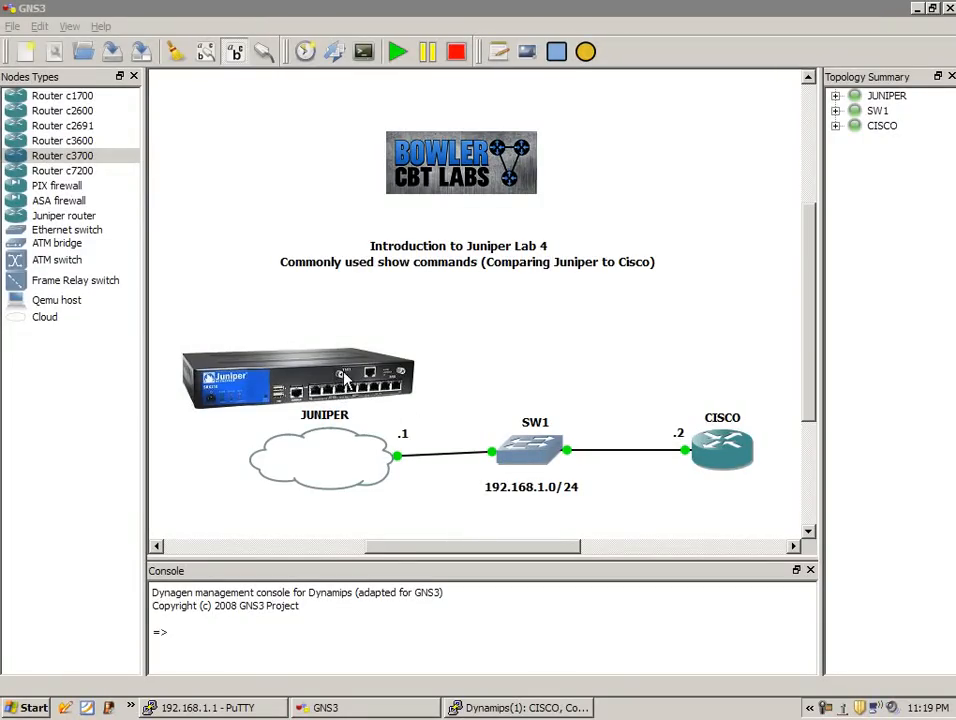
{"action": "mouse_move", "coordinate": [265, 378]}
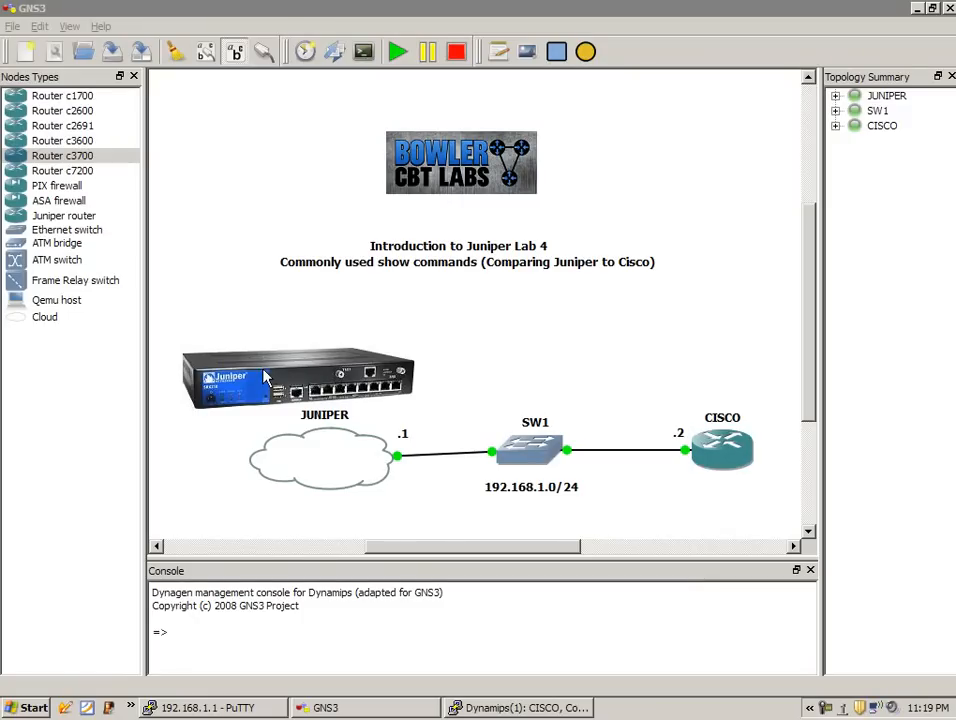
{"action": "mouse_move", "coordinate": [274, 334]}
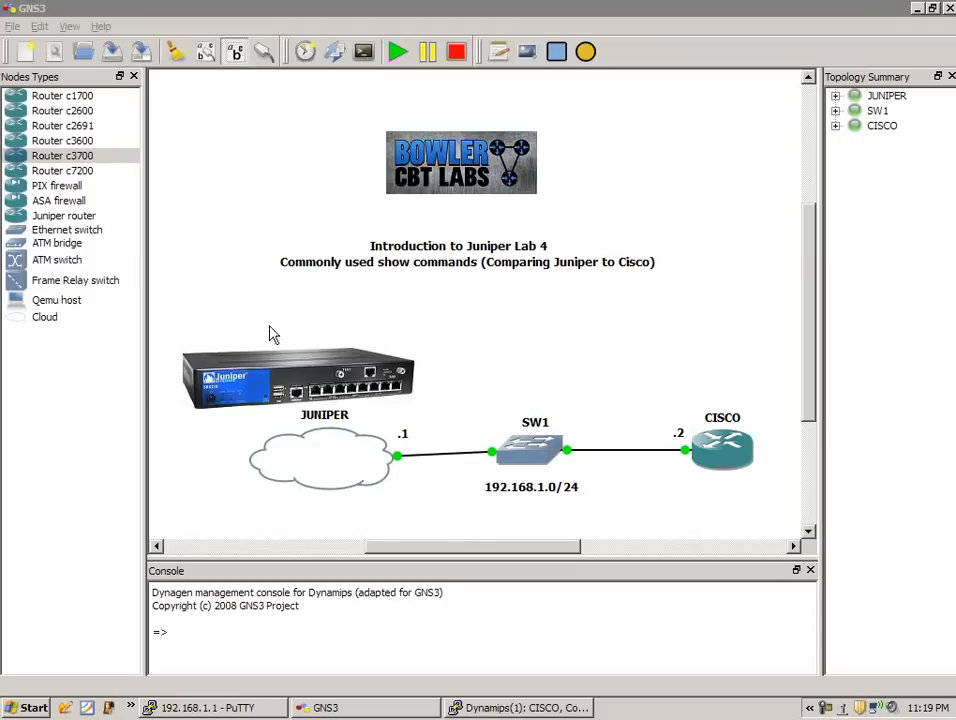
{"action": "mouse_move", "coordinate": [115, 450]}
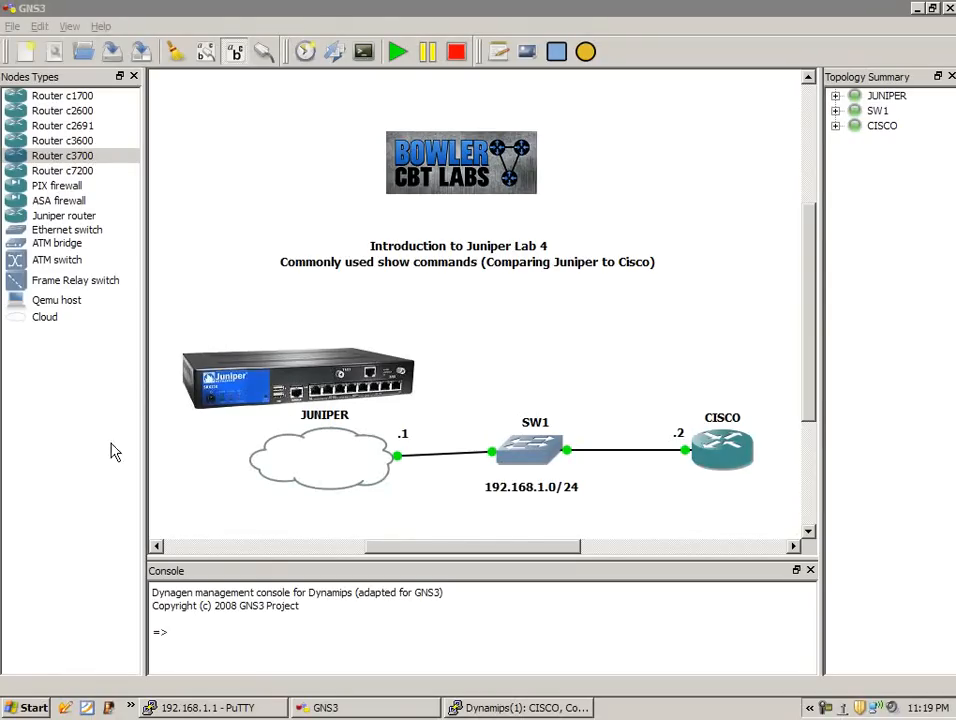
{"action": "mouse_move", "coordinate": [190, 395]}
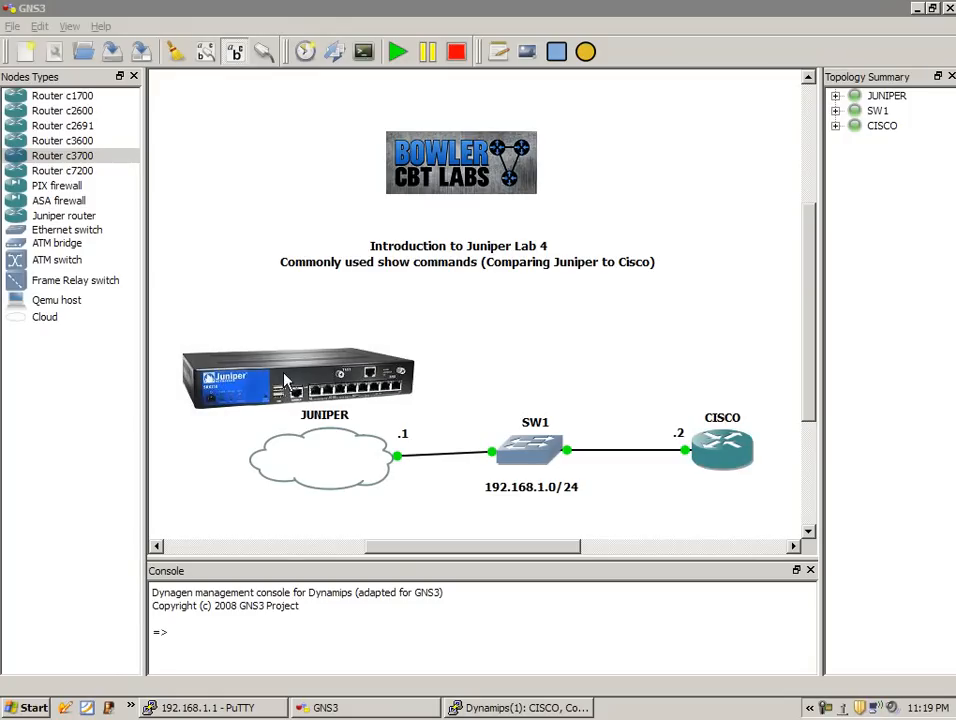
{"action": "mouse_move", "coordinate": [648, 418]}
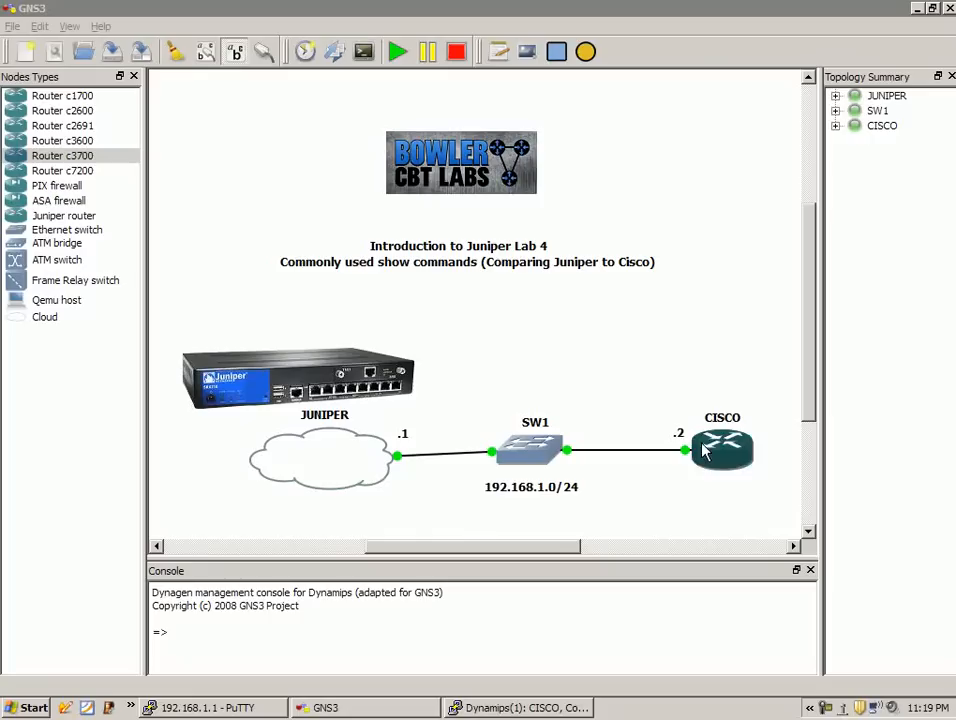
{"action": "mouse_move", "coordinate": [675, 398]}
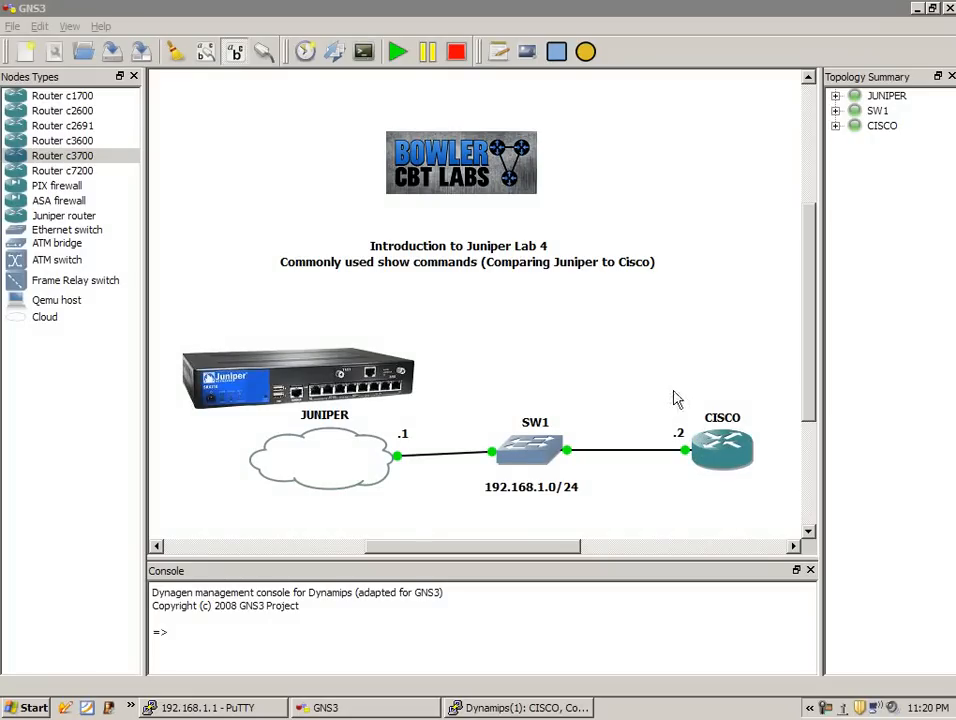
{"action": "mouse_move", "coordinate": [555, 353]}
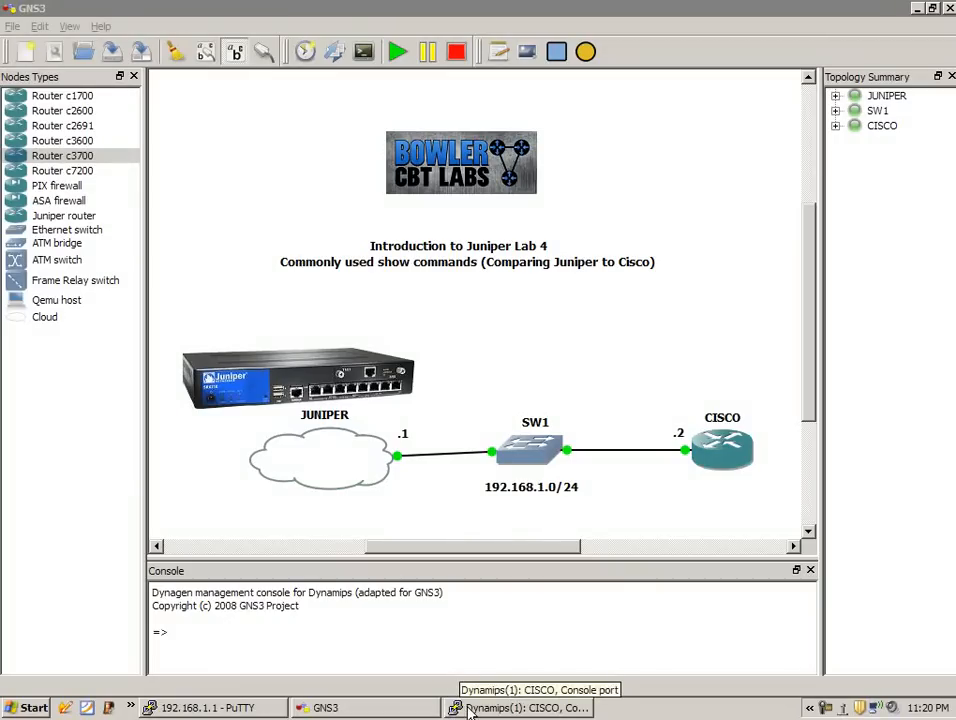
Run show running-config on the CISCO router and page through all its output.
{"action": "left_click", "coordinate": [520, 707]}
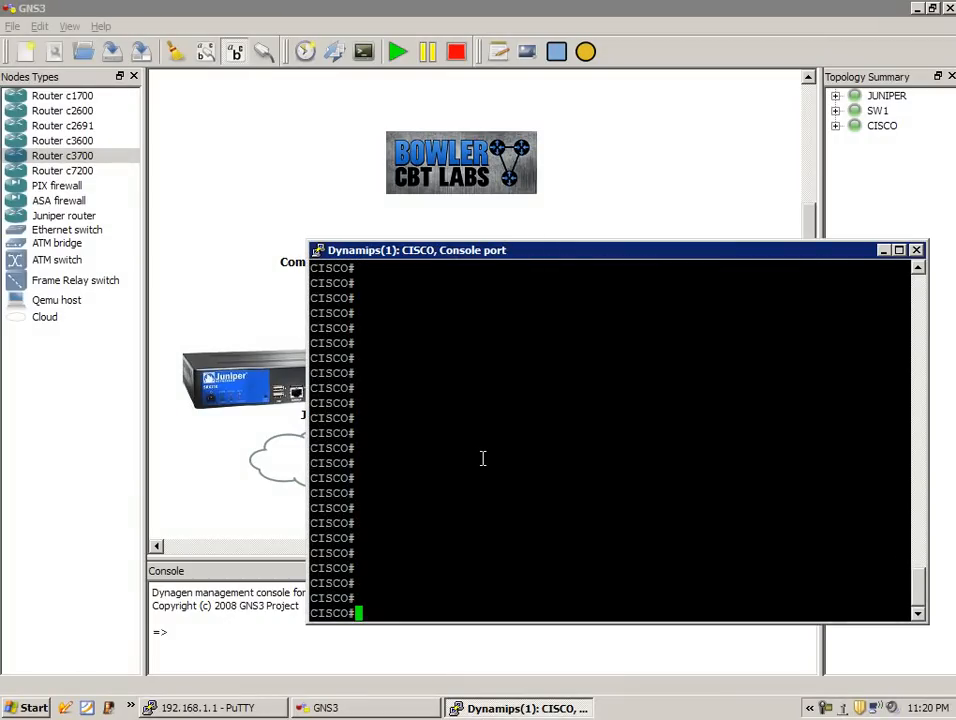
{"action": "type", "text": "show running-config"}
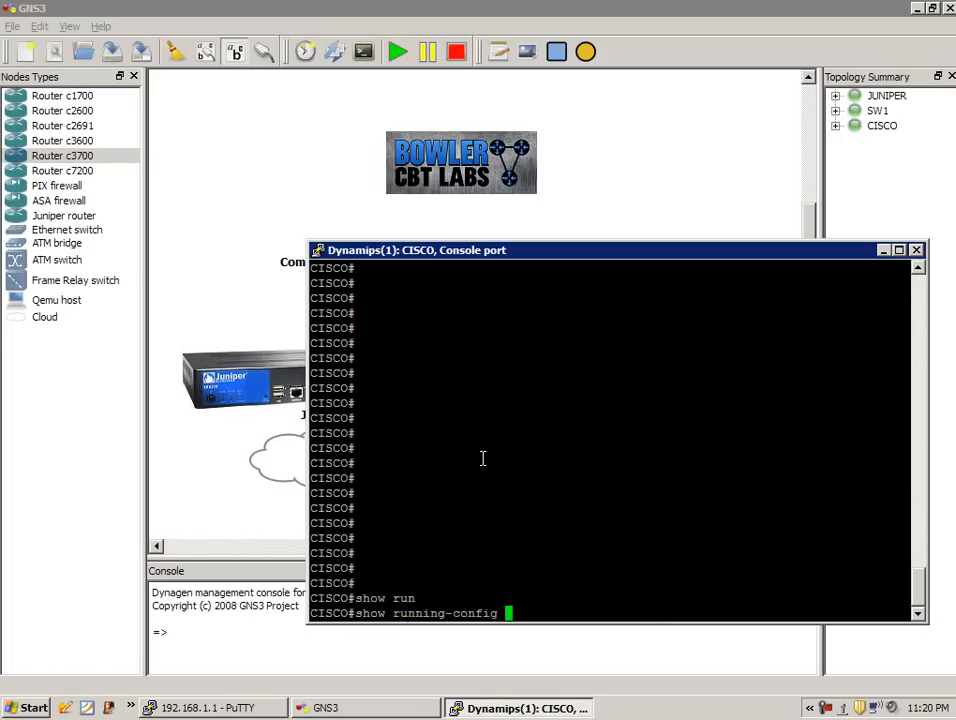
{"action": "key", "text": "Return"}
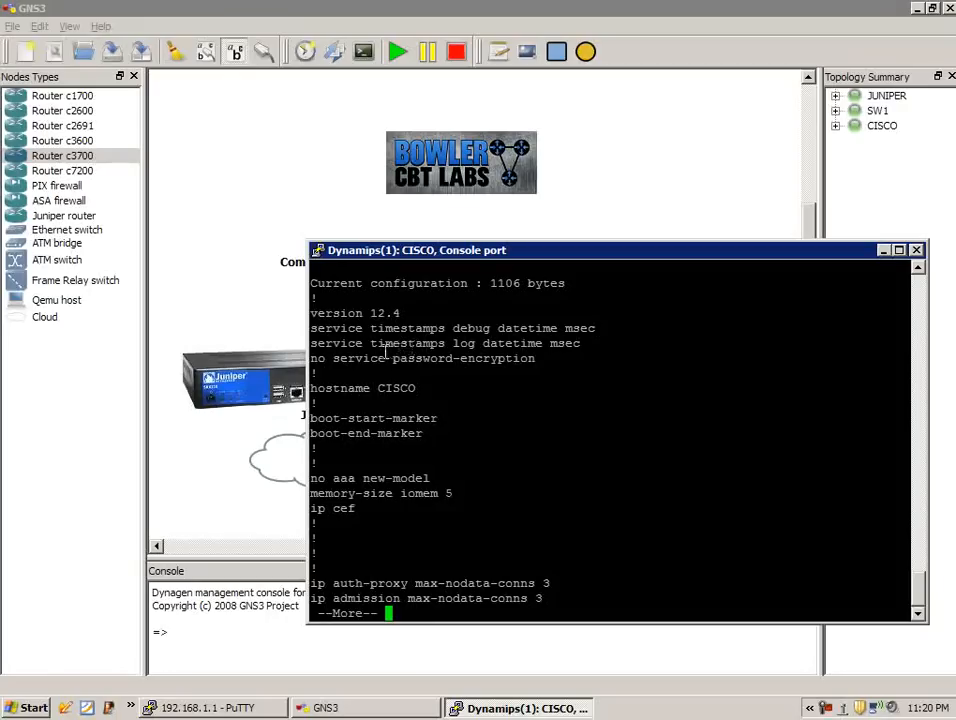
{"action": "key", "text": "space"}
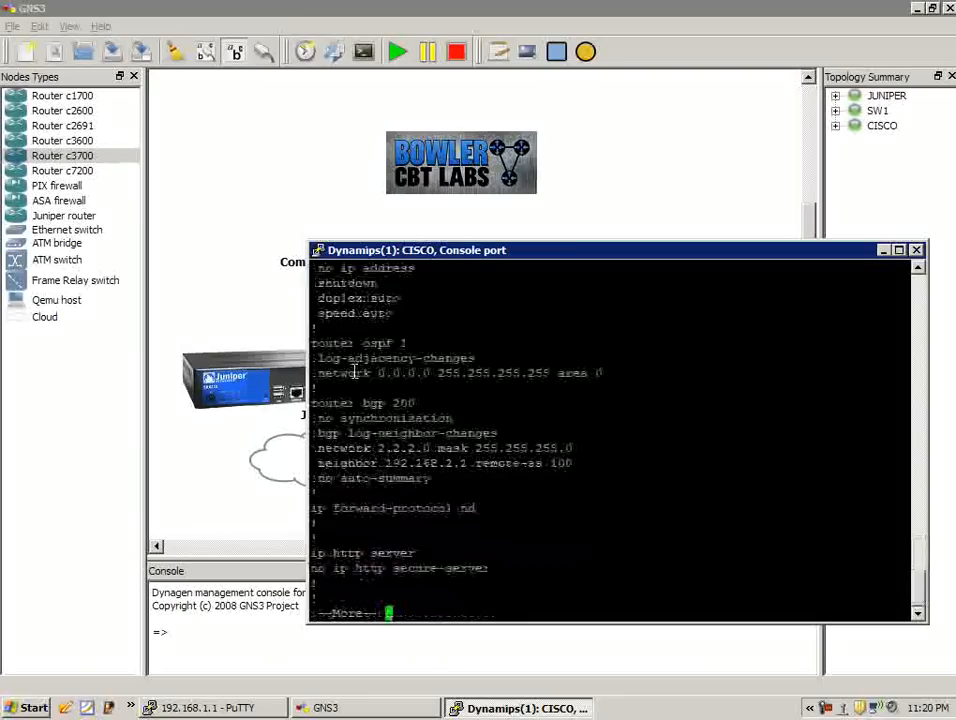
{"action": "key", "text": "space"}
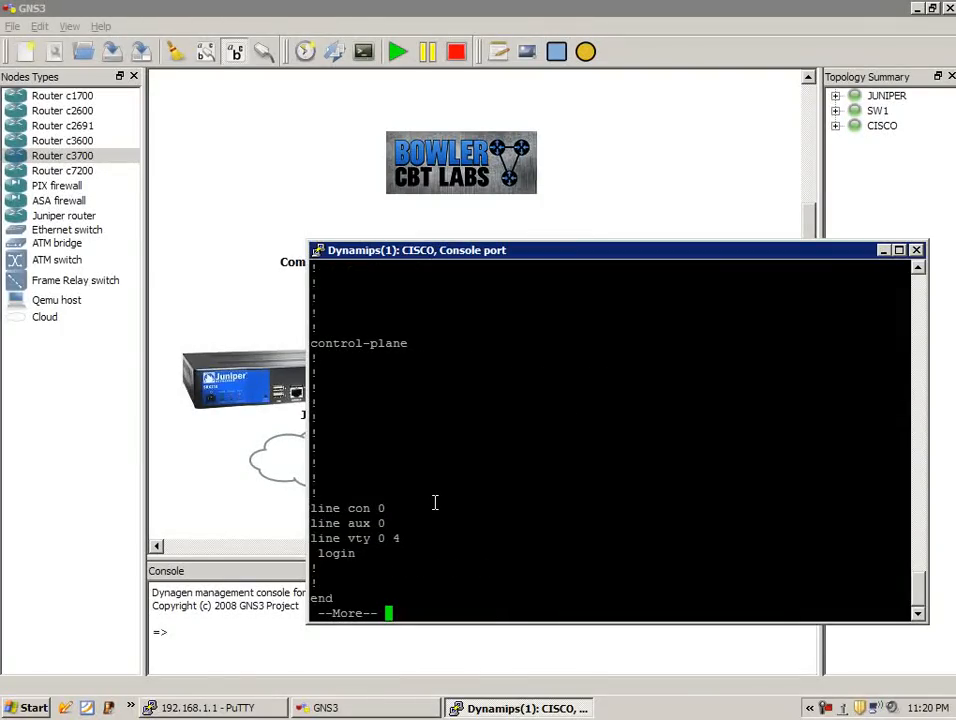
{"action": "key", "text": "space"}
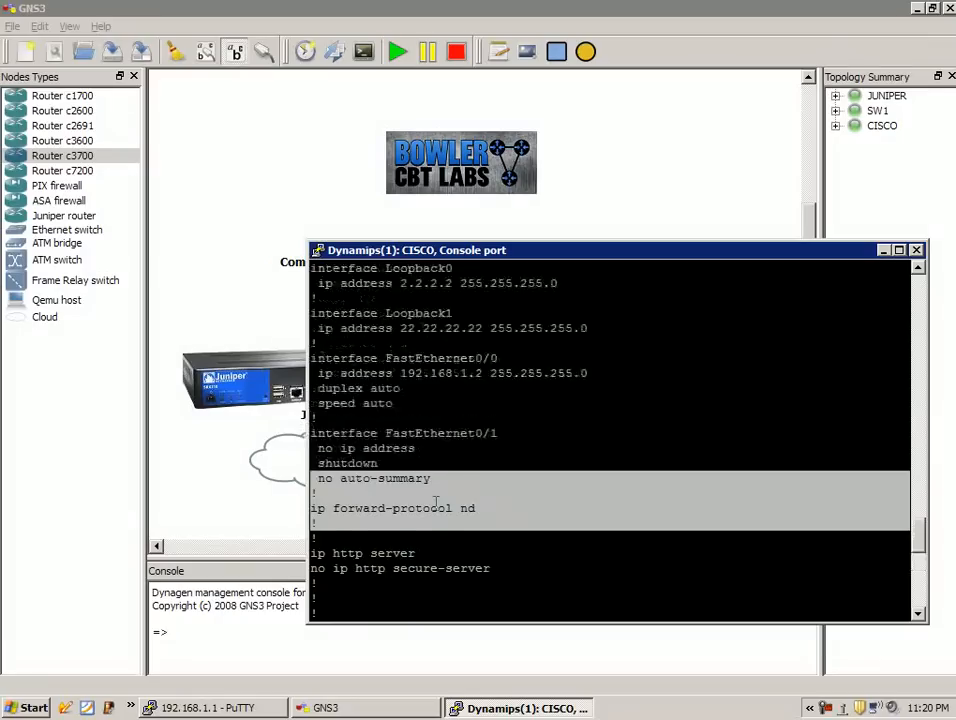
{"action": "scroll", "scroll_direction": "up", "scroll_amount": 3}
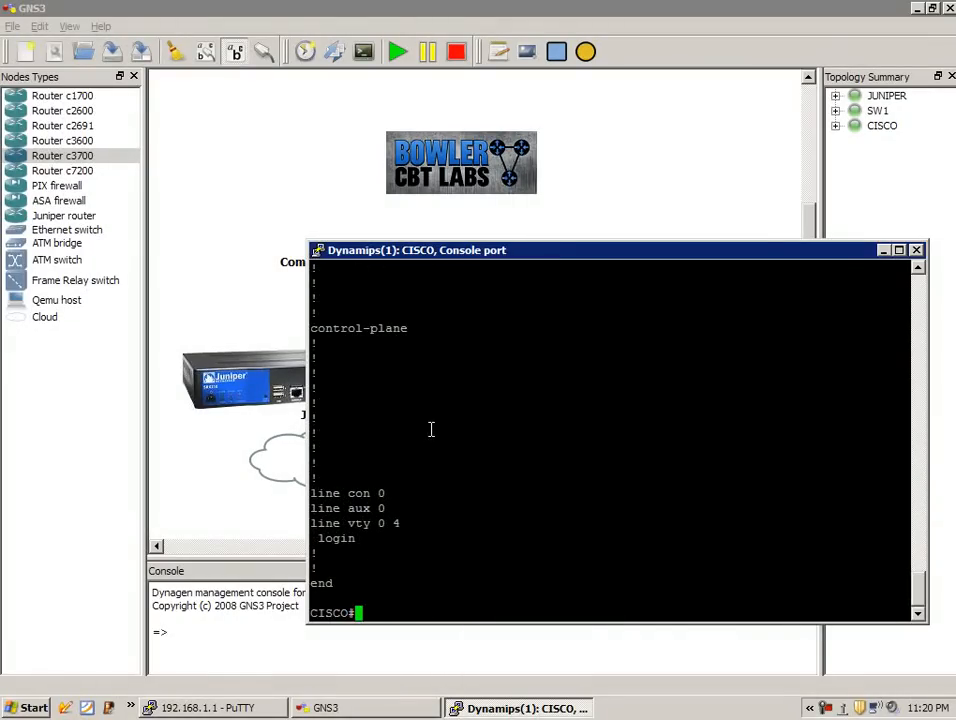
{"action": "mouse_move", "coordinate": [200, 707]}
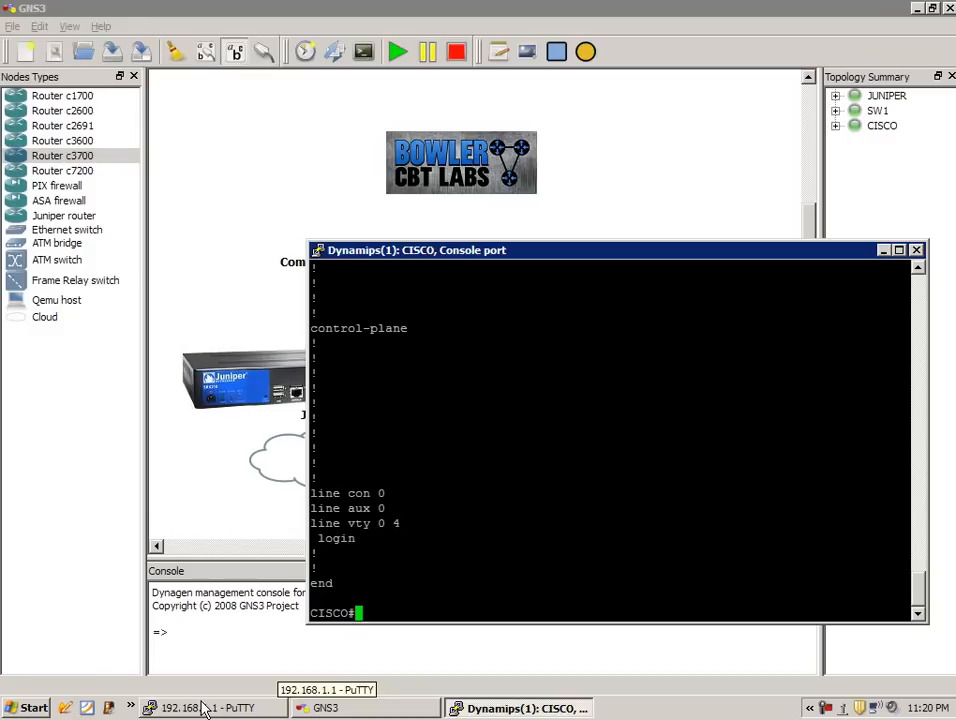
Run show configuration on the Juniper router and page through interfaces, protocols and policies.
{"action": "left_click", "coordinate": [200, 708]}
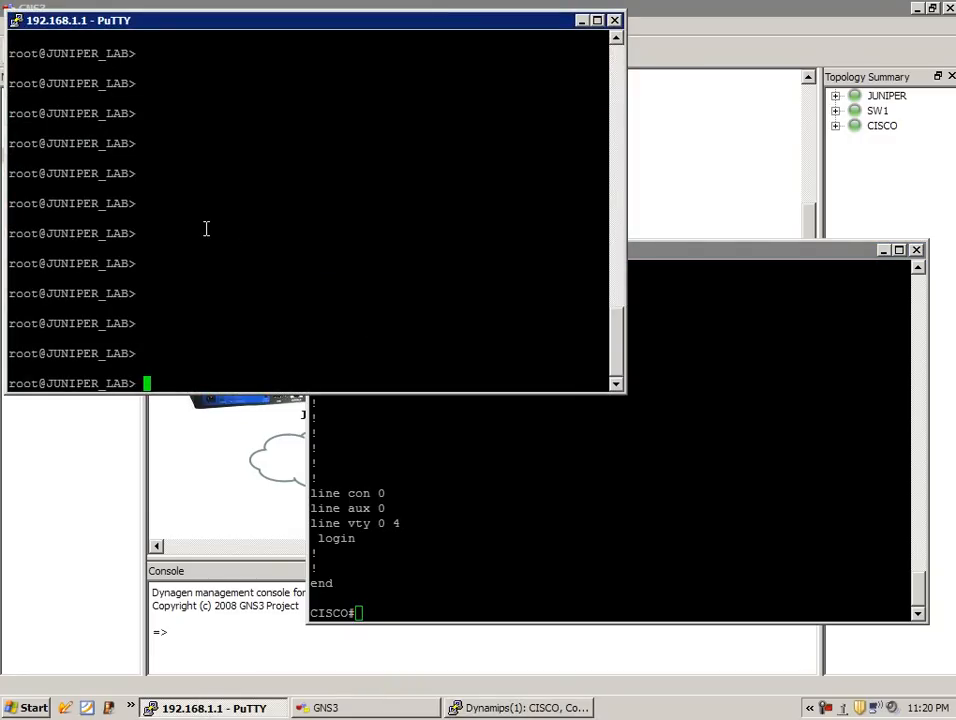
{"action": "type", "text": "show"}
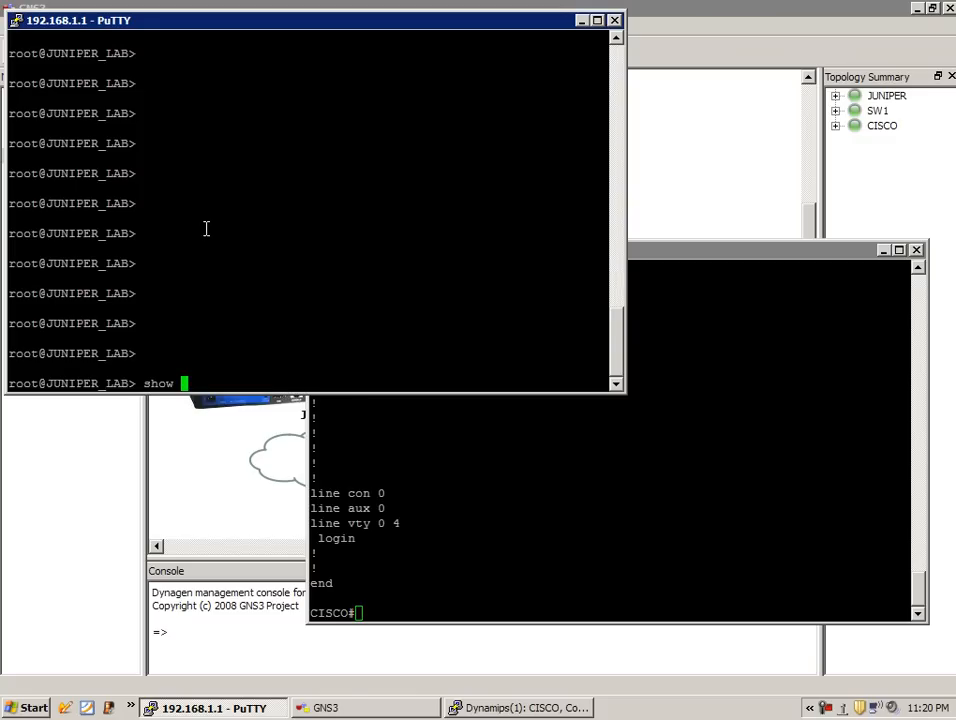
{"action": "key", "text": "Return"}
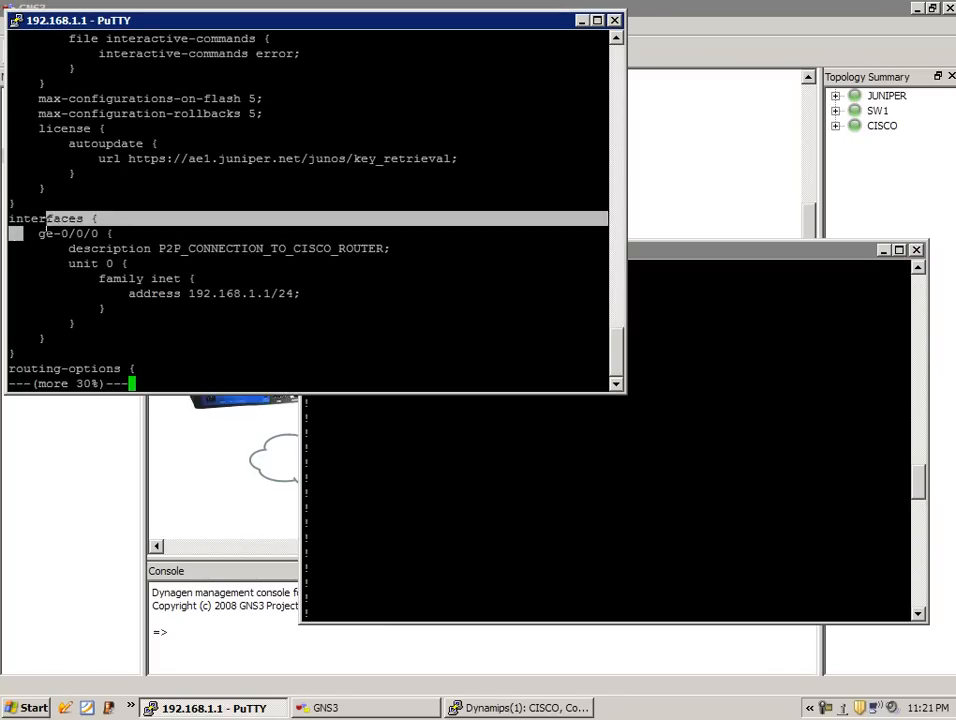
{"action": "key", "text": "space"}
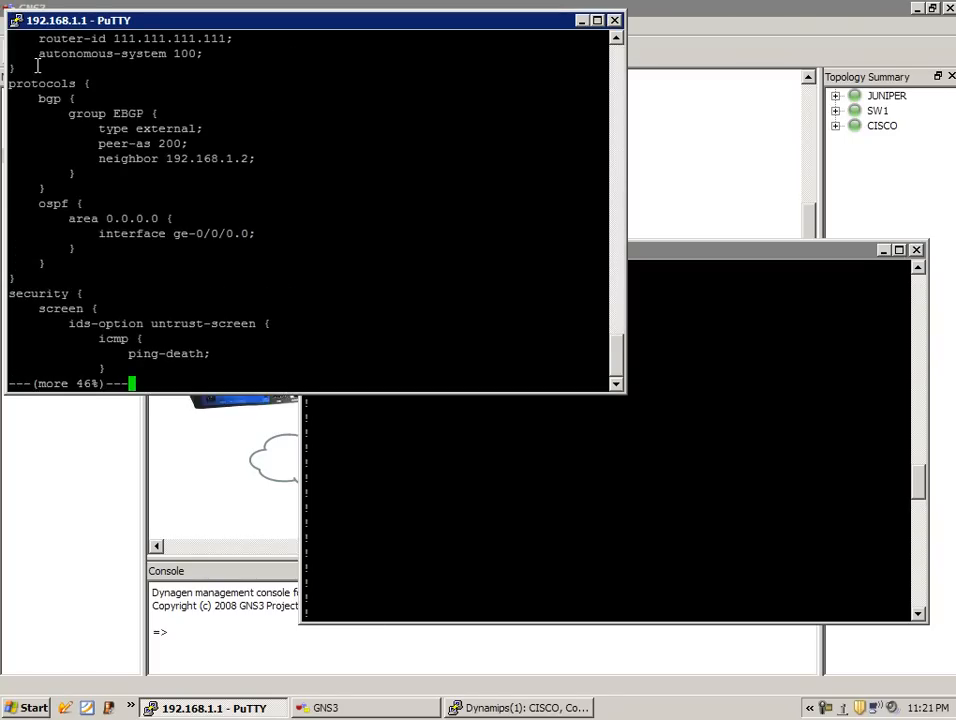
{"action": "key", "text": "space"}
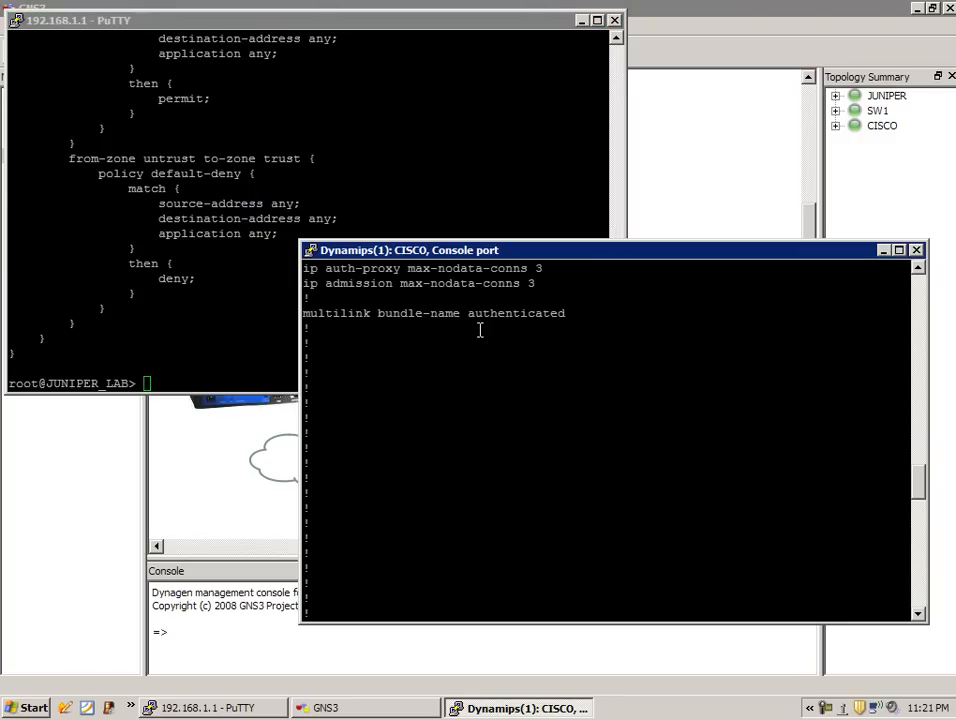
{"action": "mouse_move", "coordinate": [530, 387]}
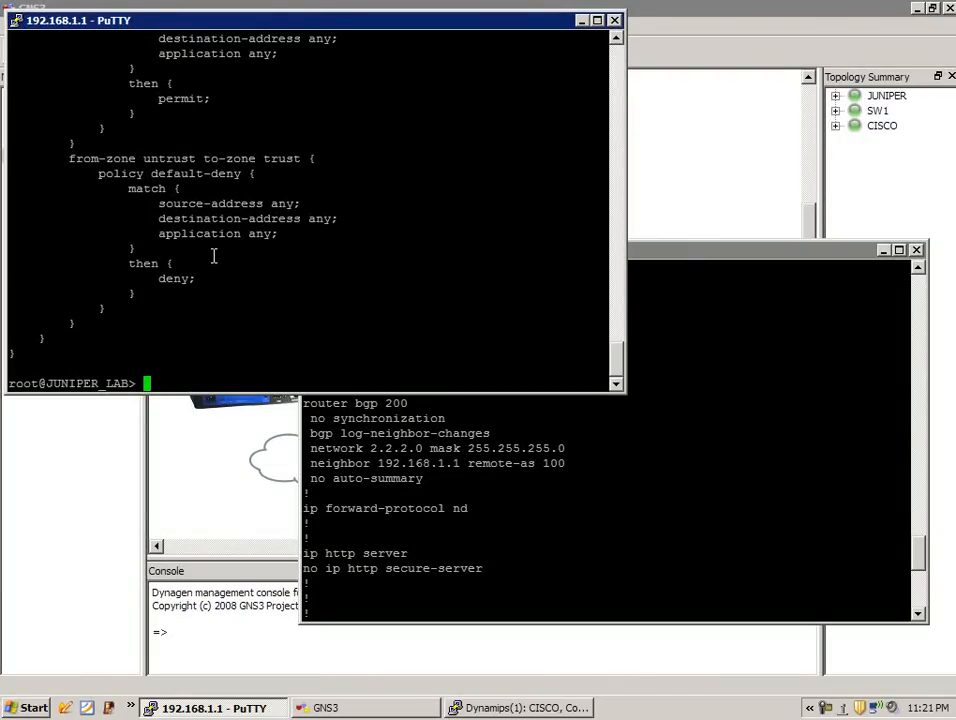
{"action": "mouse_move", "coordinate": [150, 190]}
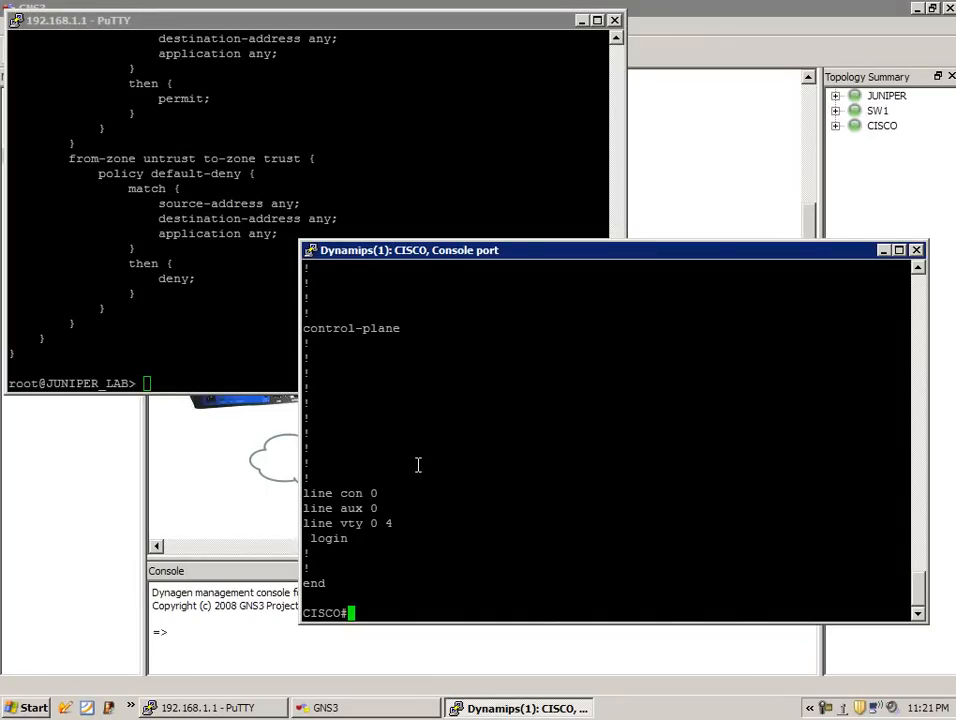
Show the Cisco interface brief and highlight the address 192.168.1.2.
{"action": "type", "text": "show in"}
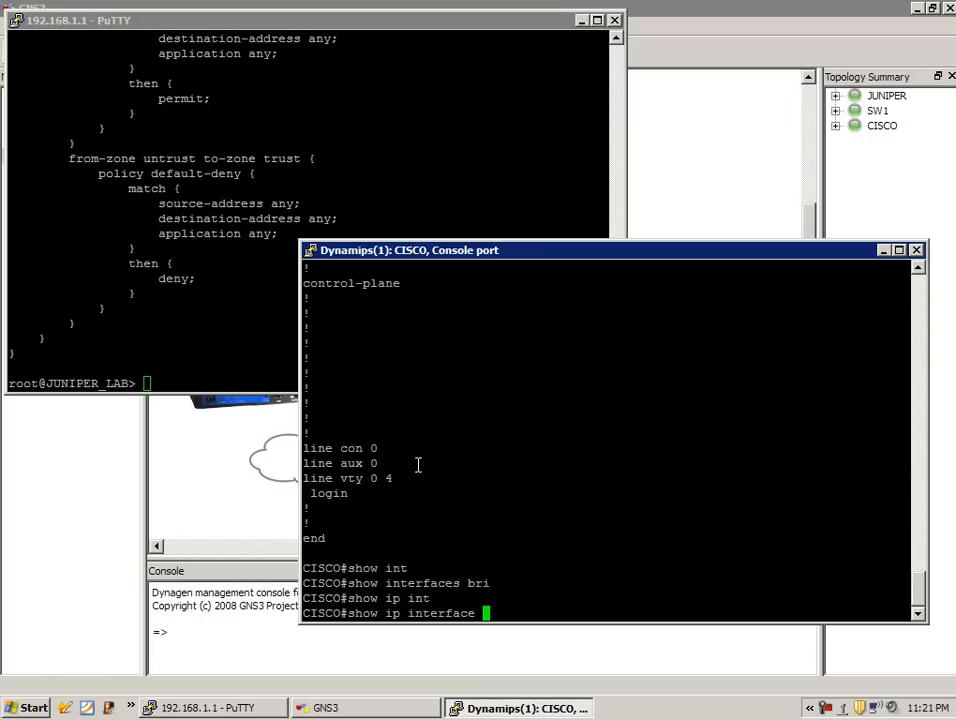
{"action": "key", "text": "Return"}
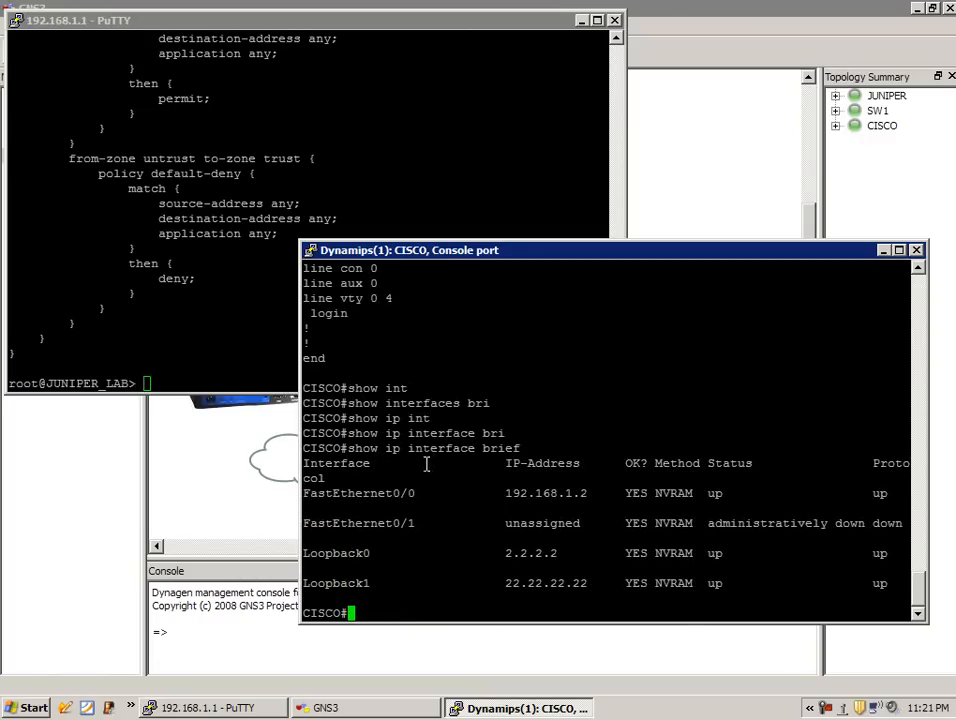
{"action": "double_click", "coordinate": [546, 493]}
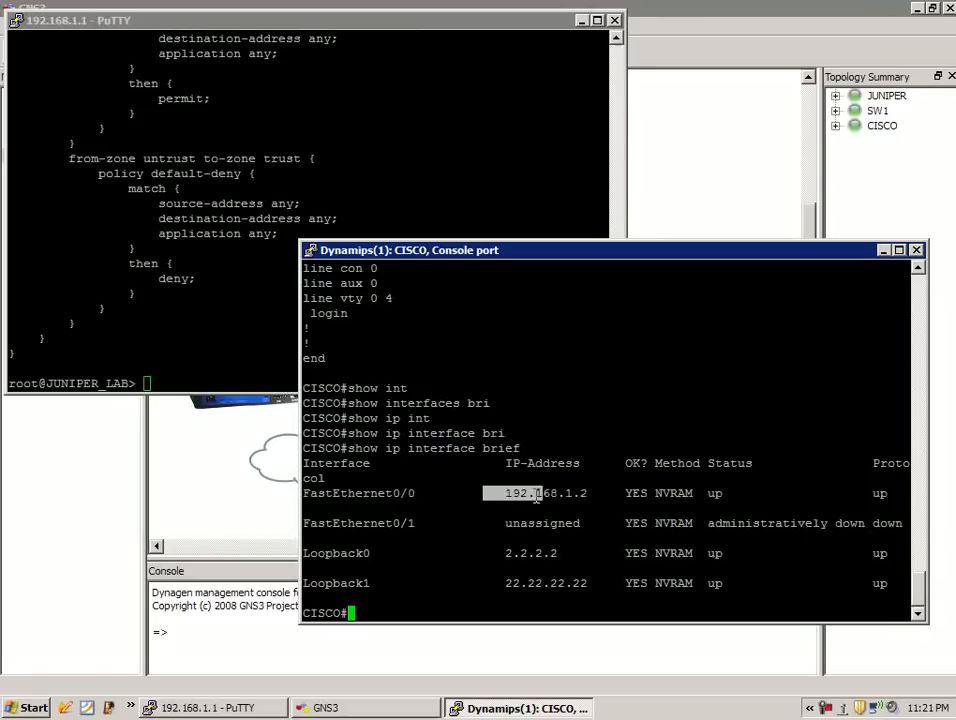
{"action": "mouse_move", "coordinate": [698, 471]}
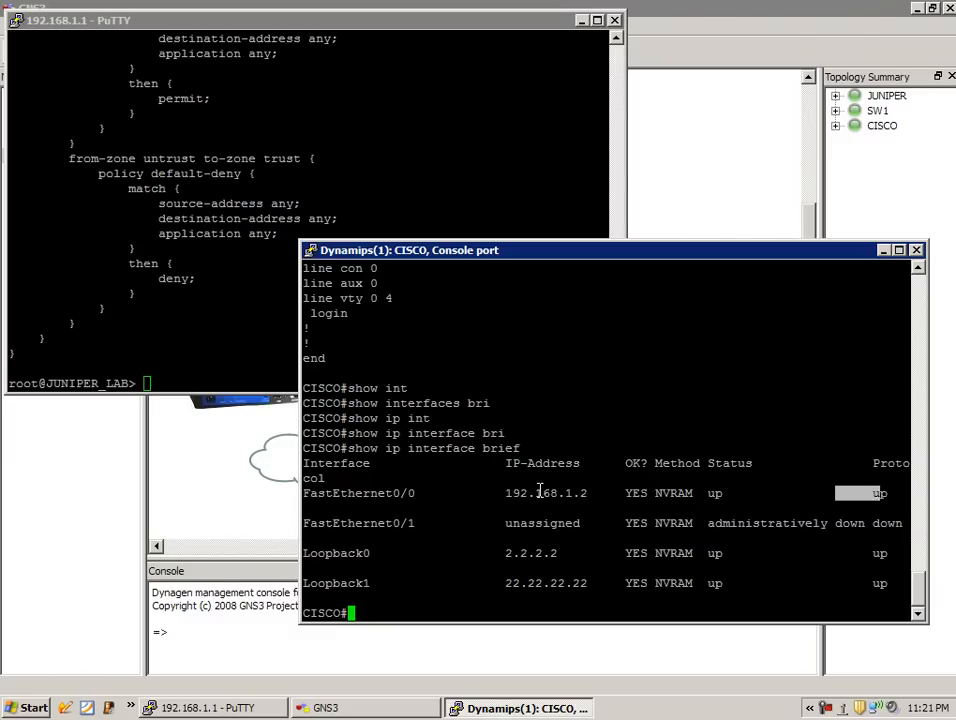
In the Juniper PuTTY session, begin typing show interfaces terse.
{"action": "left_click", "coordinate": [150, 318]}
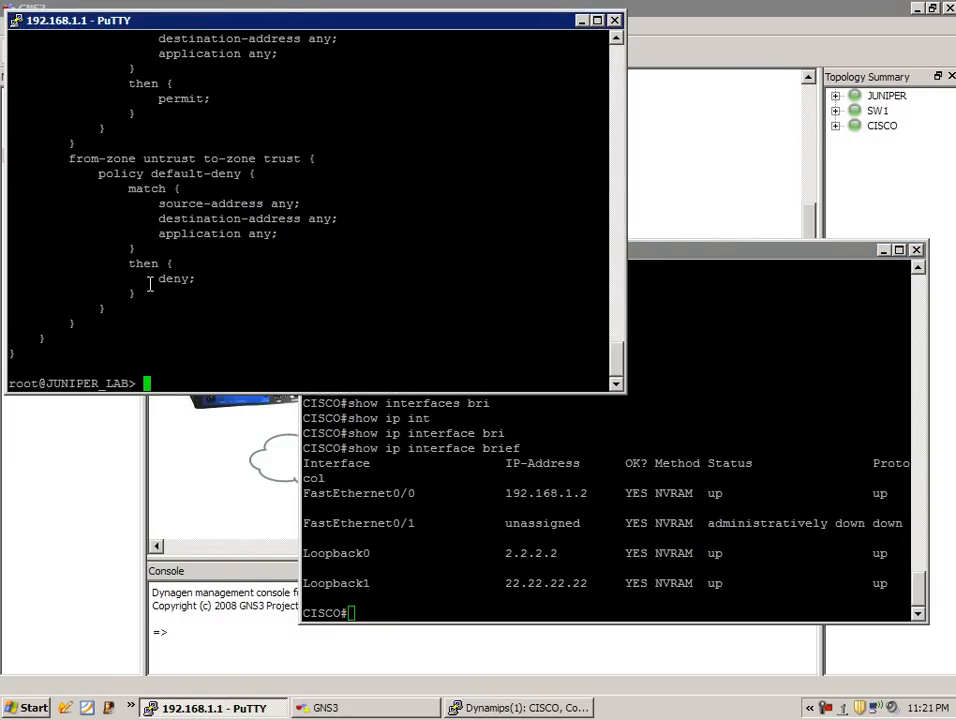
{"action": "type", "text": "show i"}
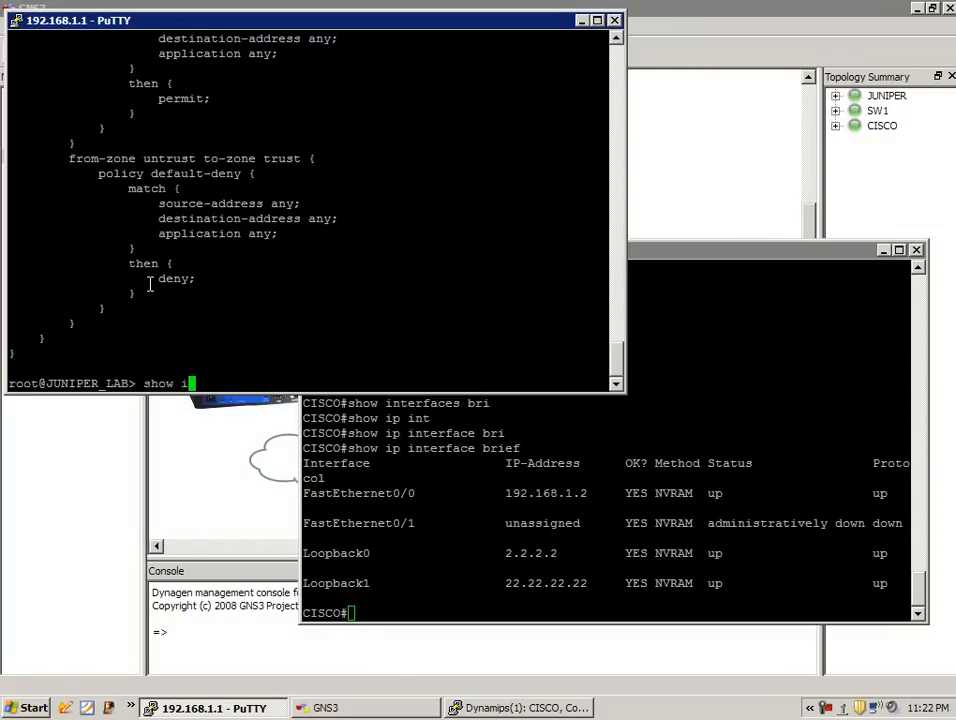
{"action": "type", "text": "nterfaces ter"}
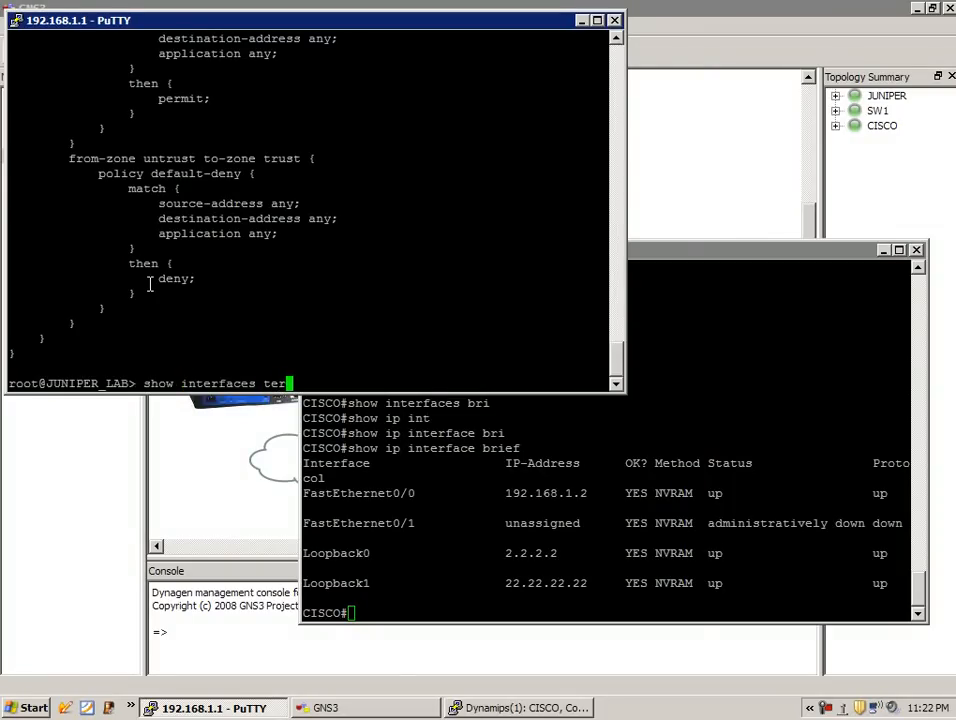